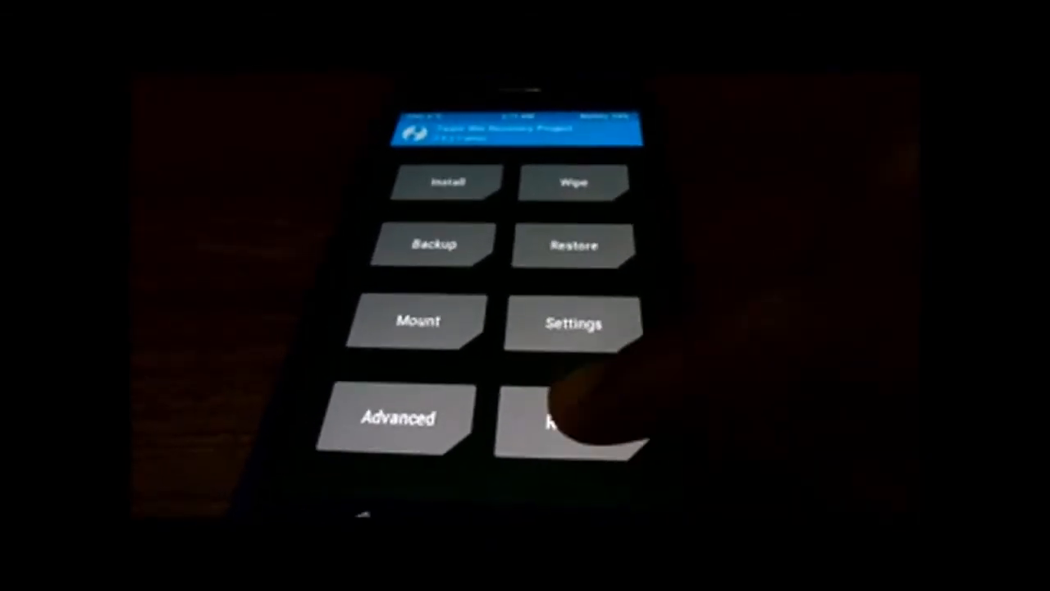
# Open TWRP's Reboot menu to show the system, power off, recovery and download options.
pyautogui.click(570, 423)
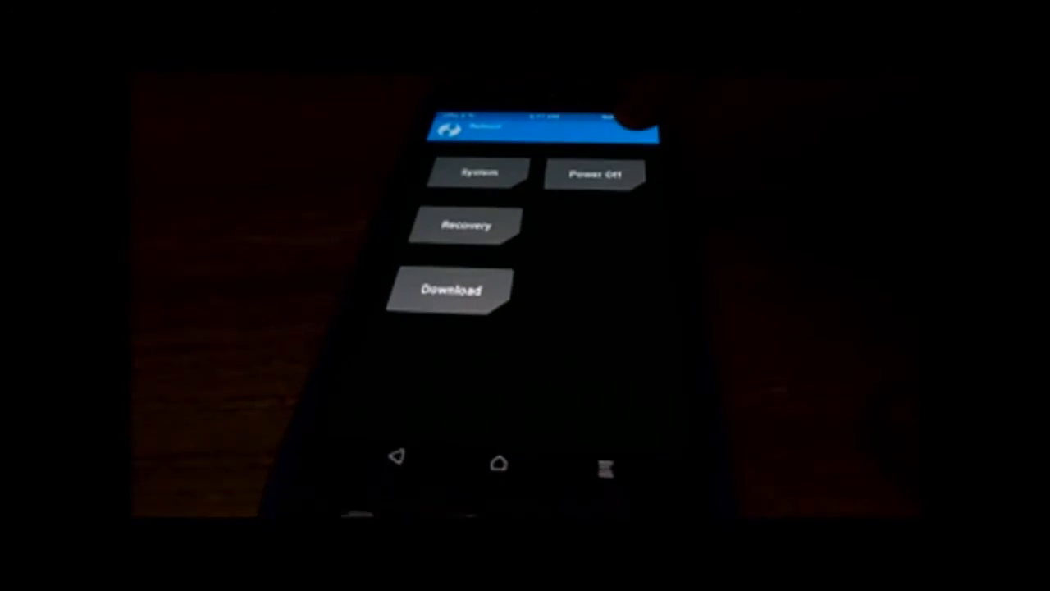